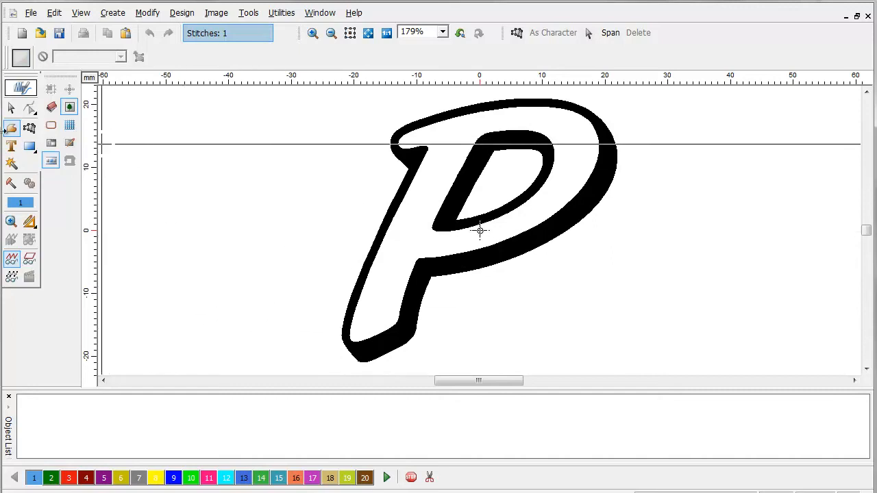
Start a new stitch object and open the stitch type dropdown.
click(10, 128)
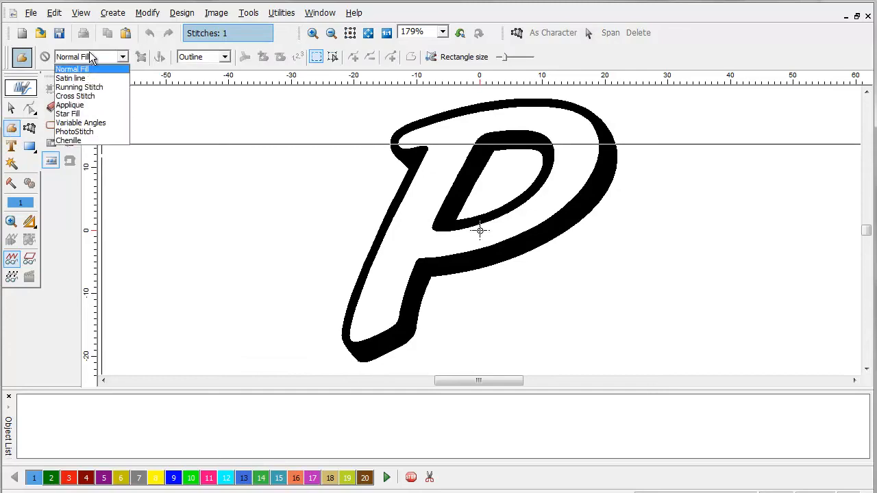
click(75, 87)
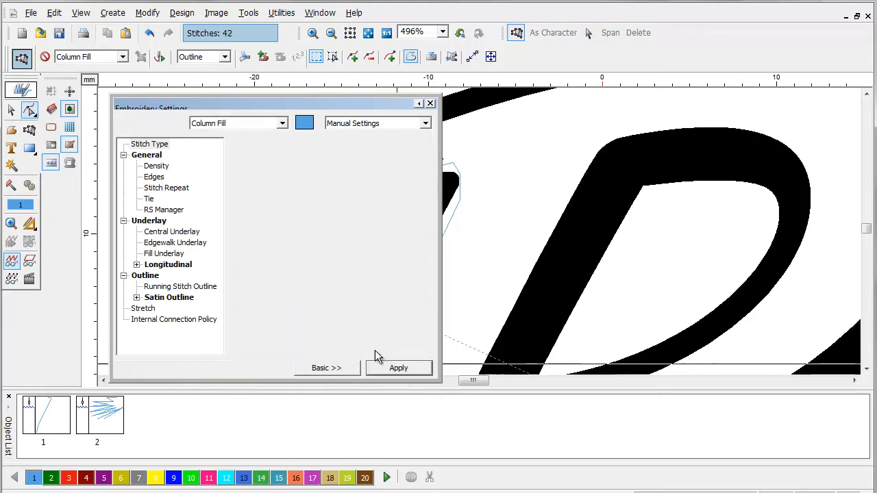
Show the column block's Density settings and move the dialog off the letter's tip.
click(155, 166)
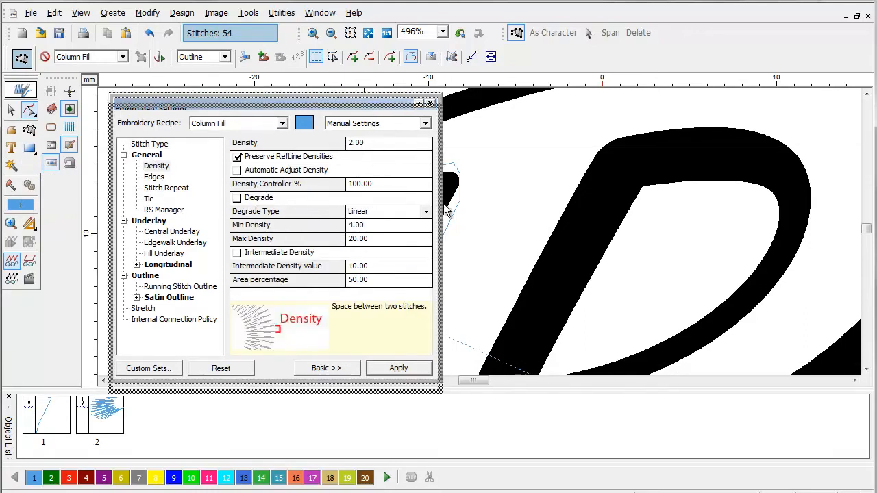
drag(274, 108, 480, 249)
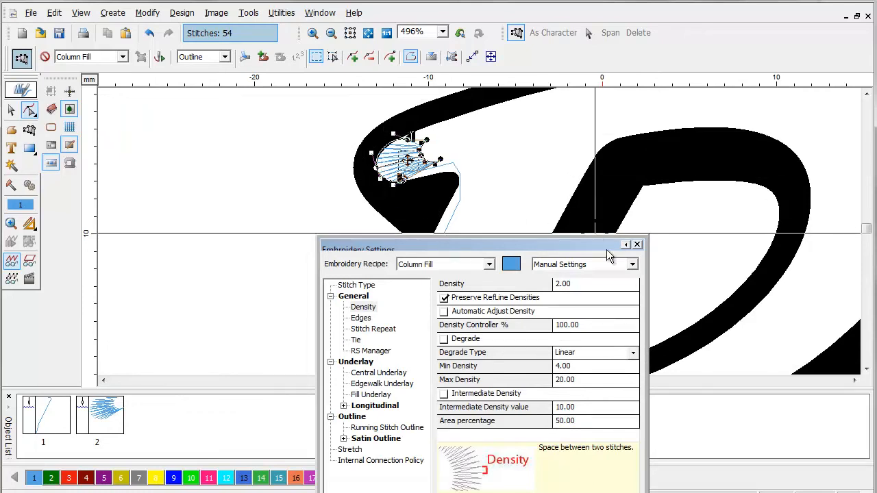
click(637, 245)
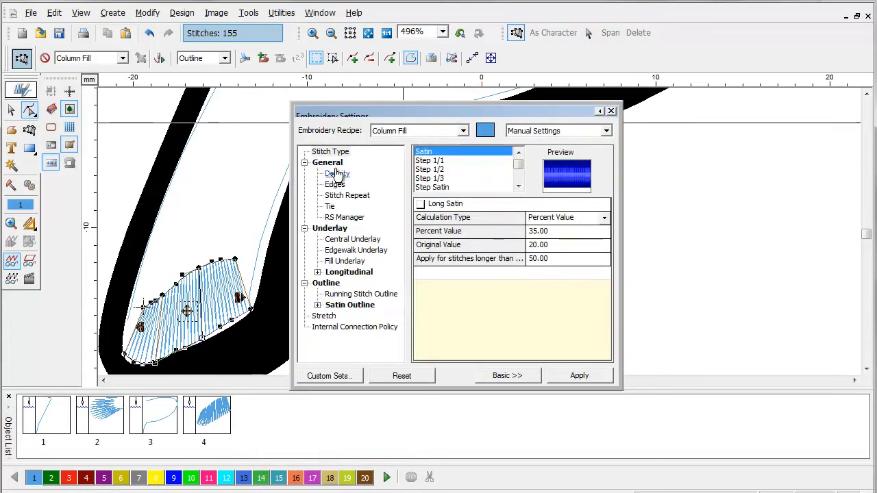
Apply Random Edges at 50% on the second side of the stem's column block.
click(335, 184)
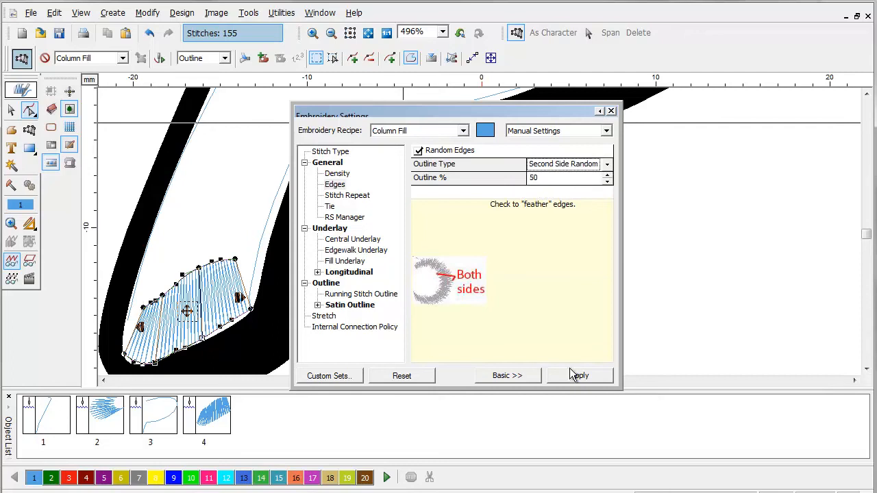
click(579, 375)
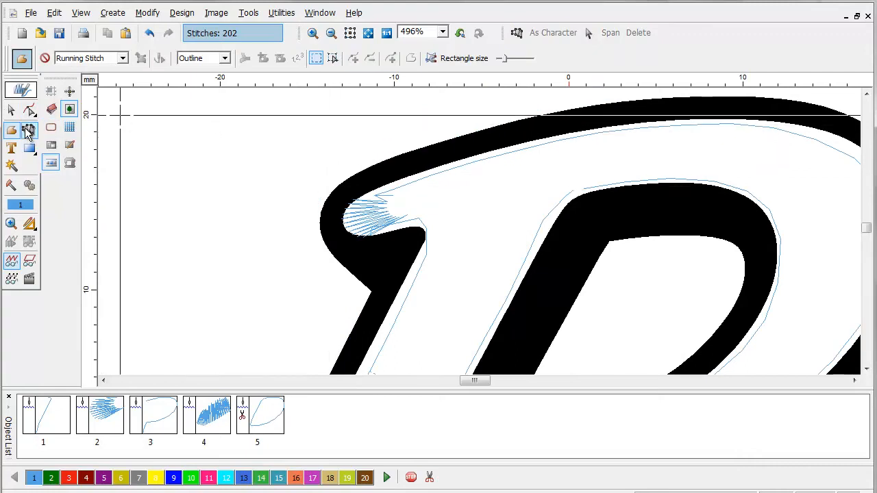
Pick the digitizing tool for the next stitch object after the trimmed outline.
click(29, 130)
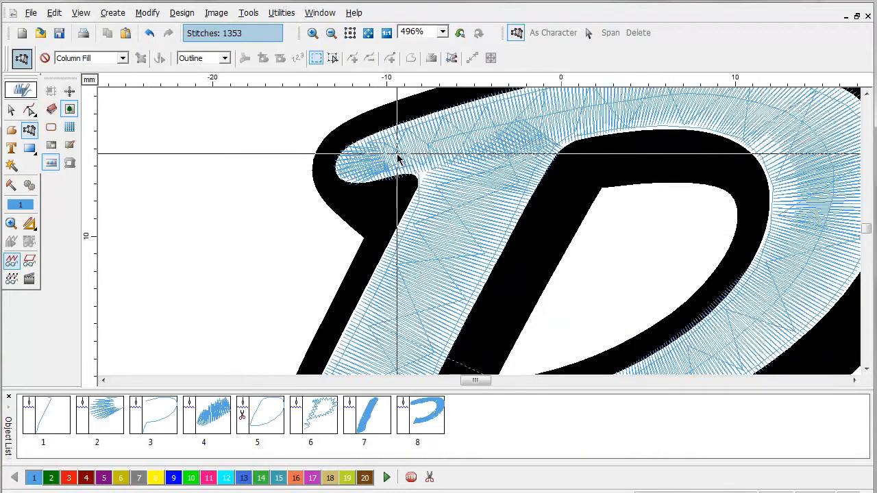
Zoom out to view the whole stitched letter P.
click(330, 32)
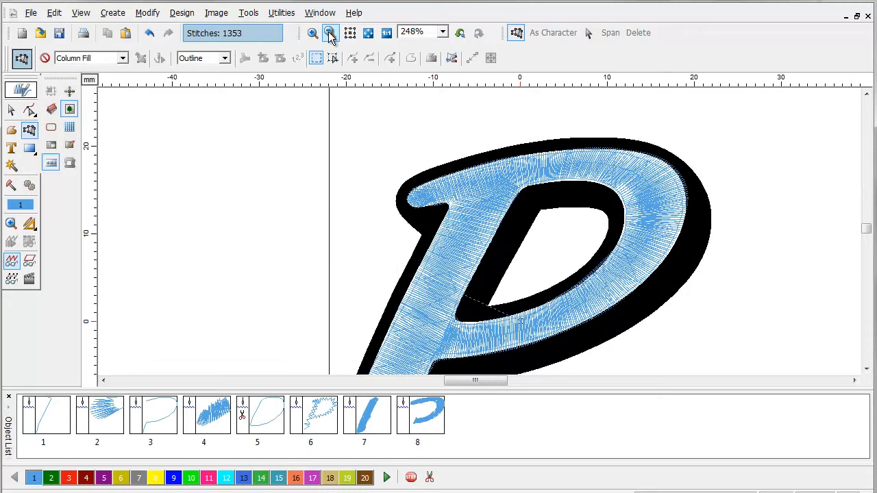